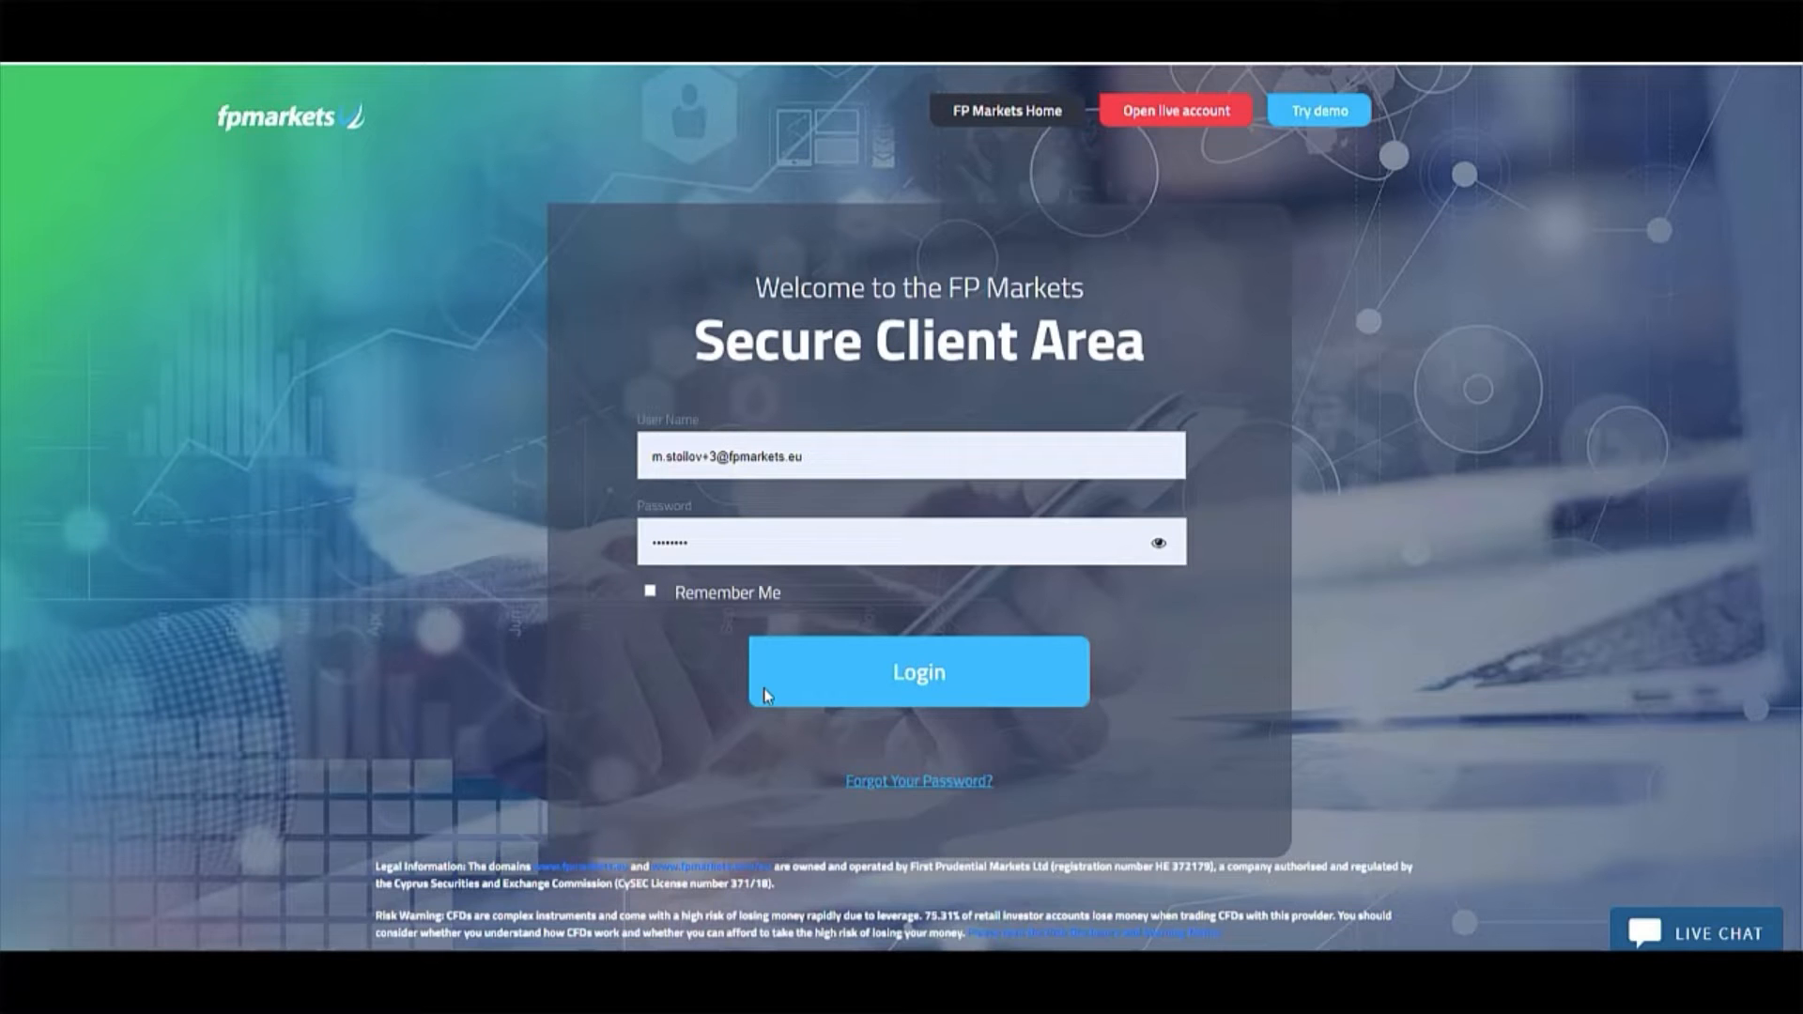
{"action": "mouse_move", "coordinate": [877, 689]}
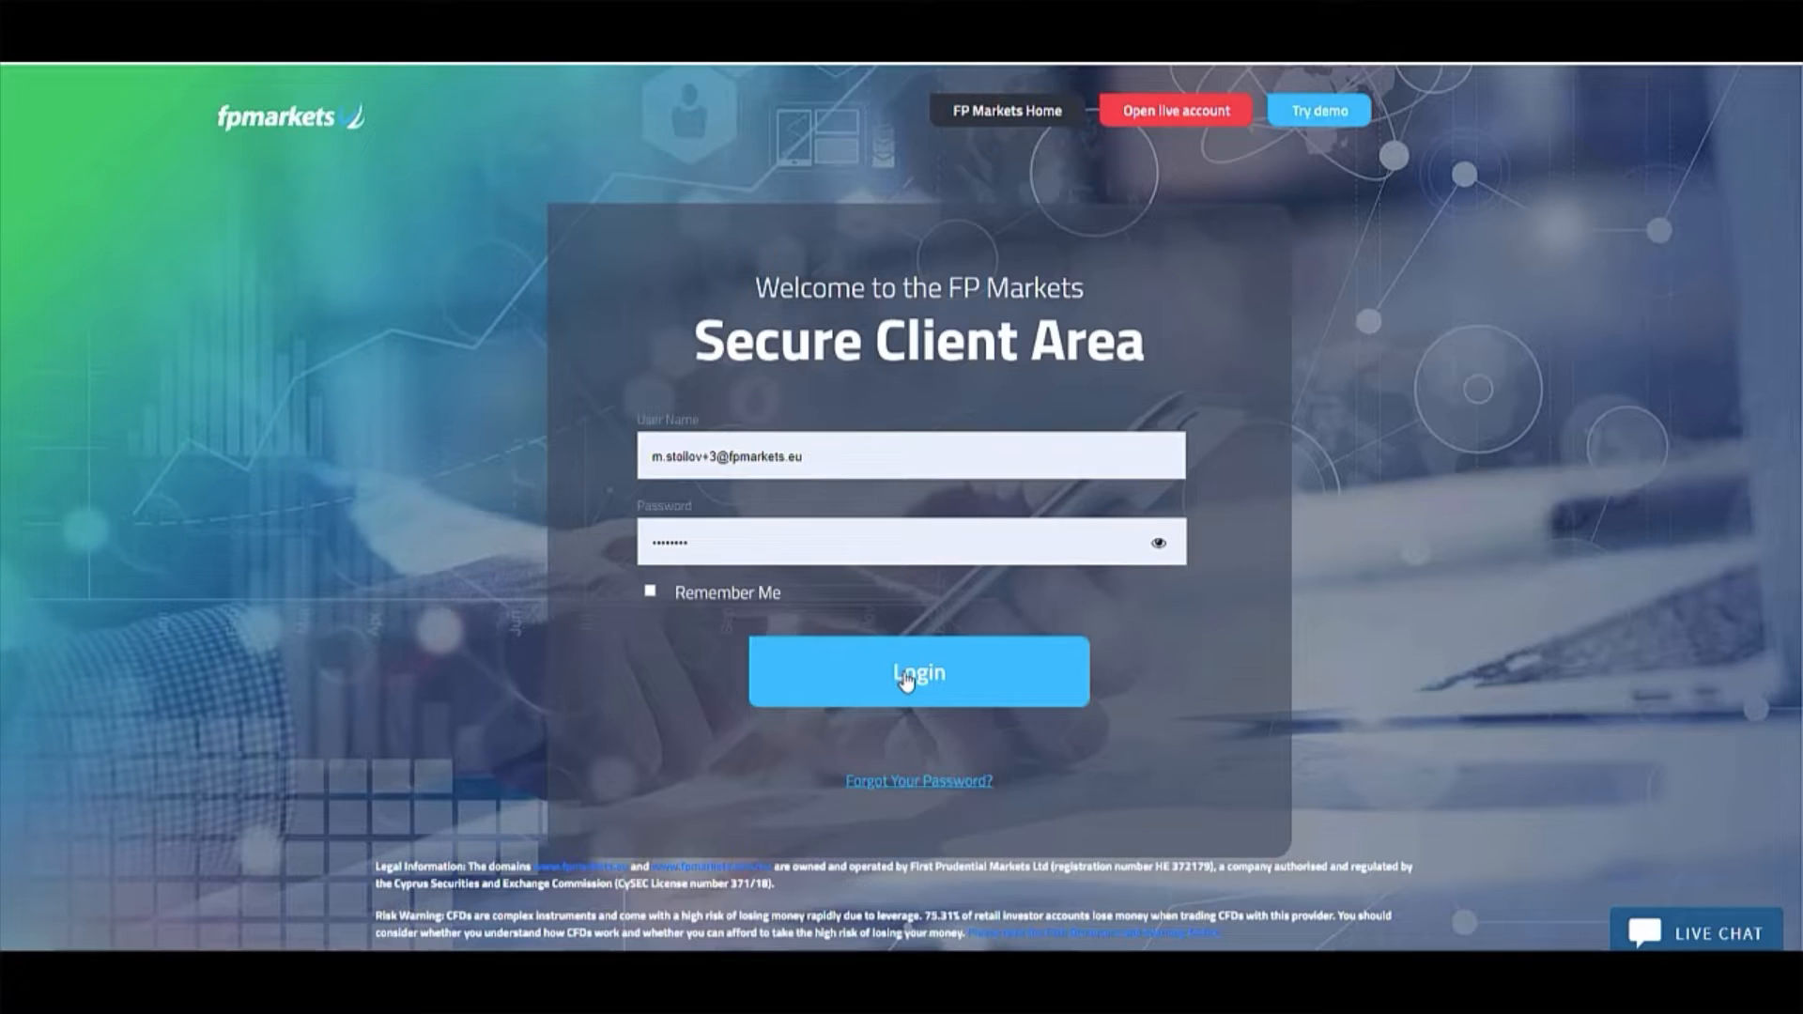
Step: Log in to the FP Markets Client Area and reach the account summary
{"action": "left_click", "coordinate": [918, 673]}
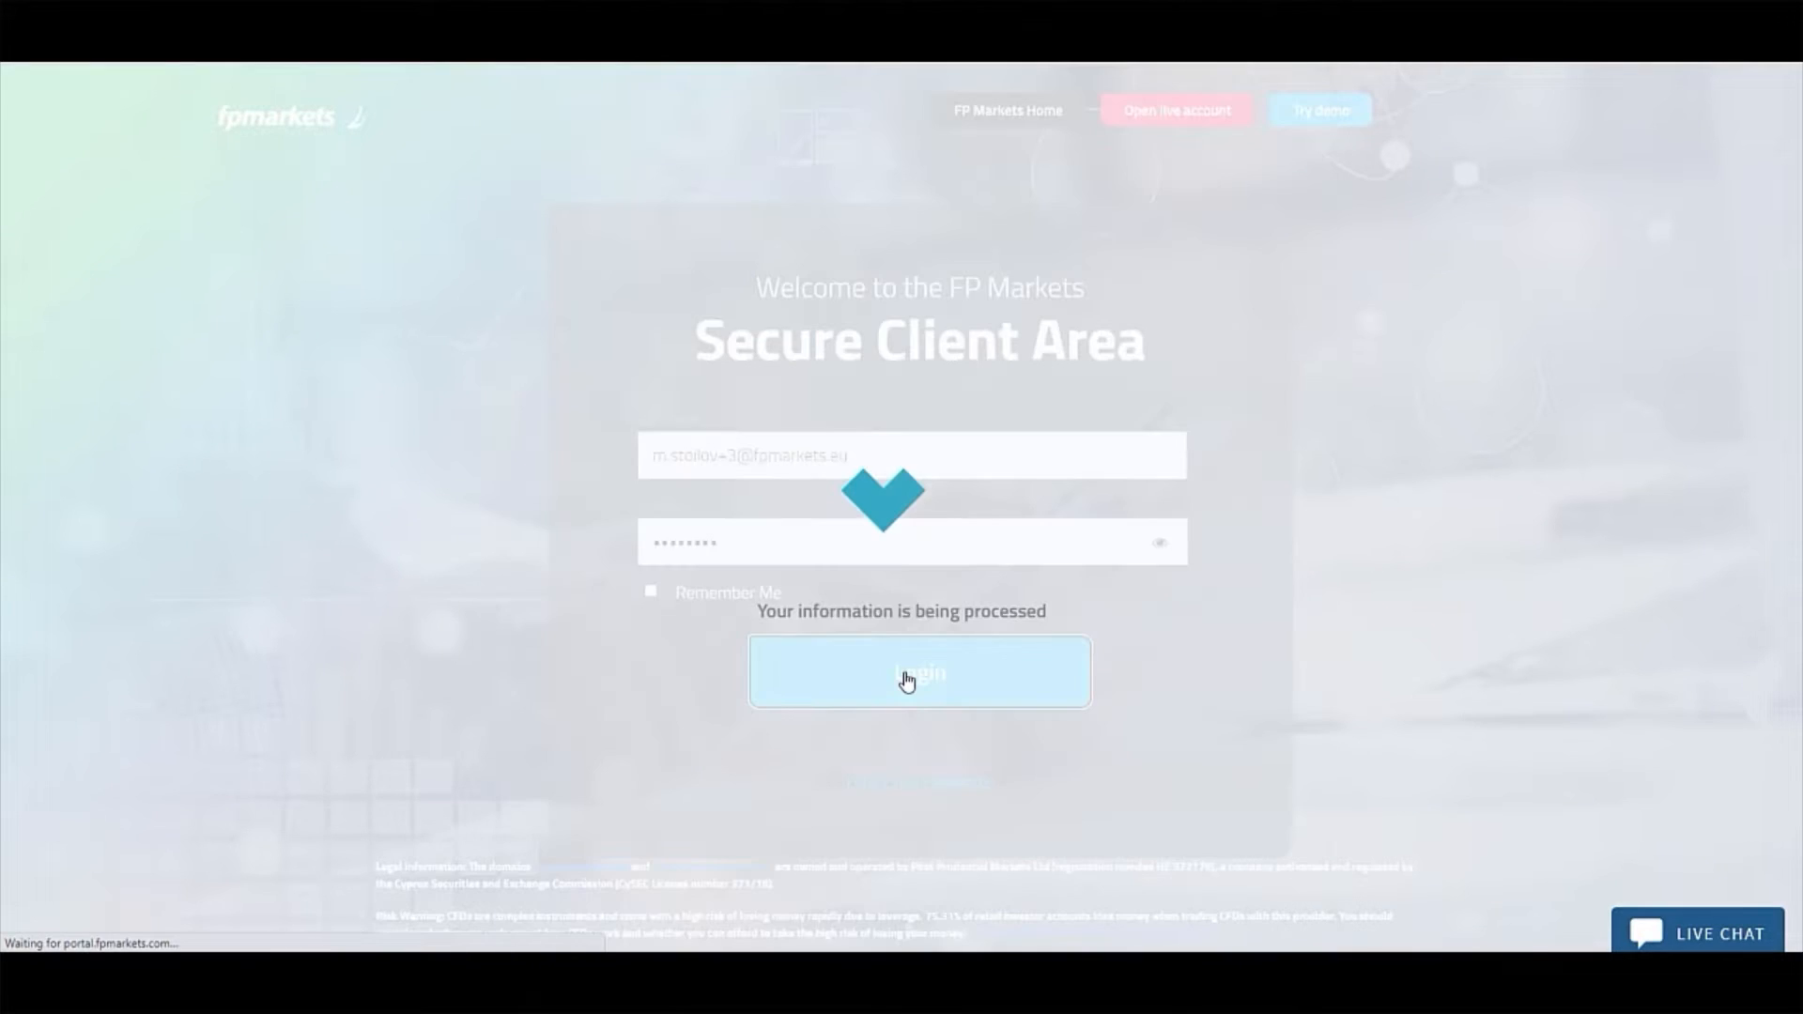
{"action": "left_click", "coordinate": [919, 673]}
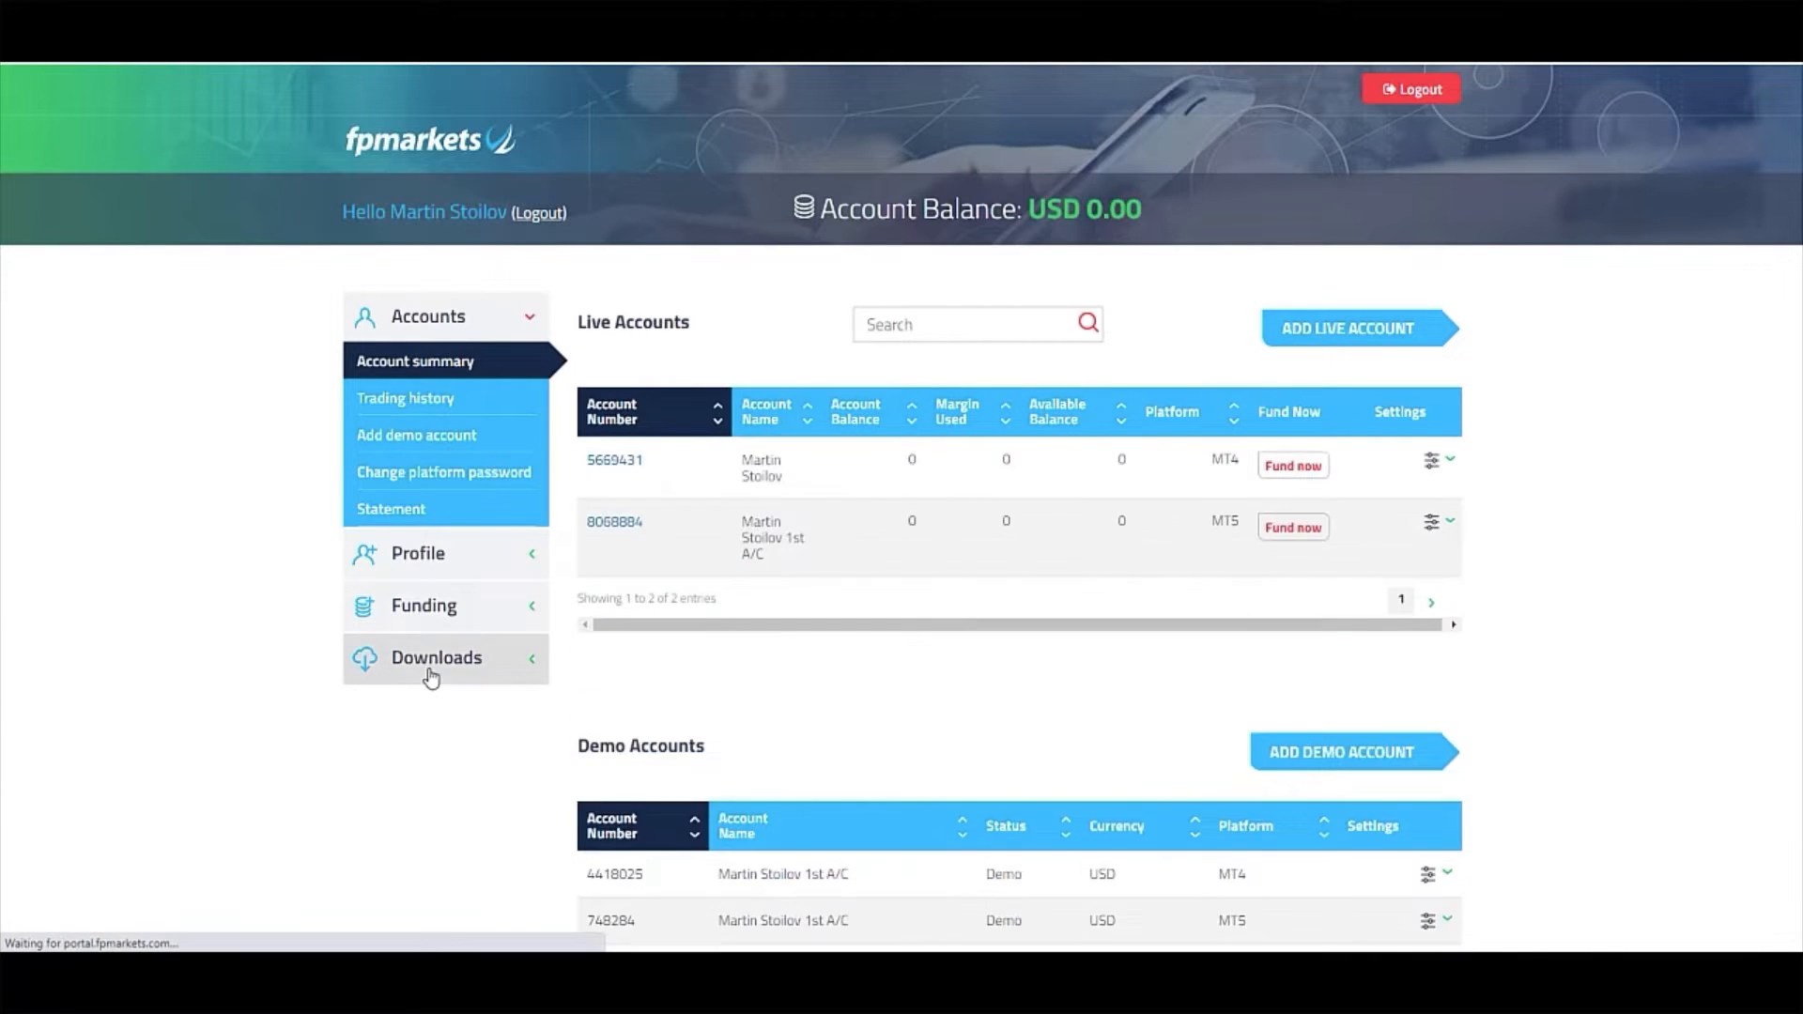
Step: Download MetaTrader 5 for Windows from the MT5 platform downloads and launch the installer
{"action": "left_click", "coordinate": [436, 658]}
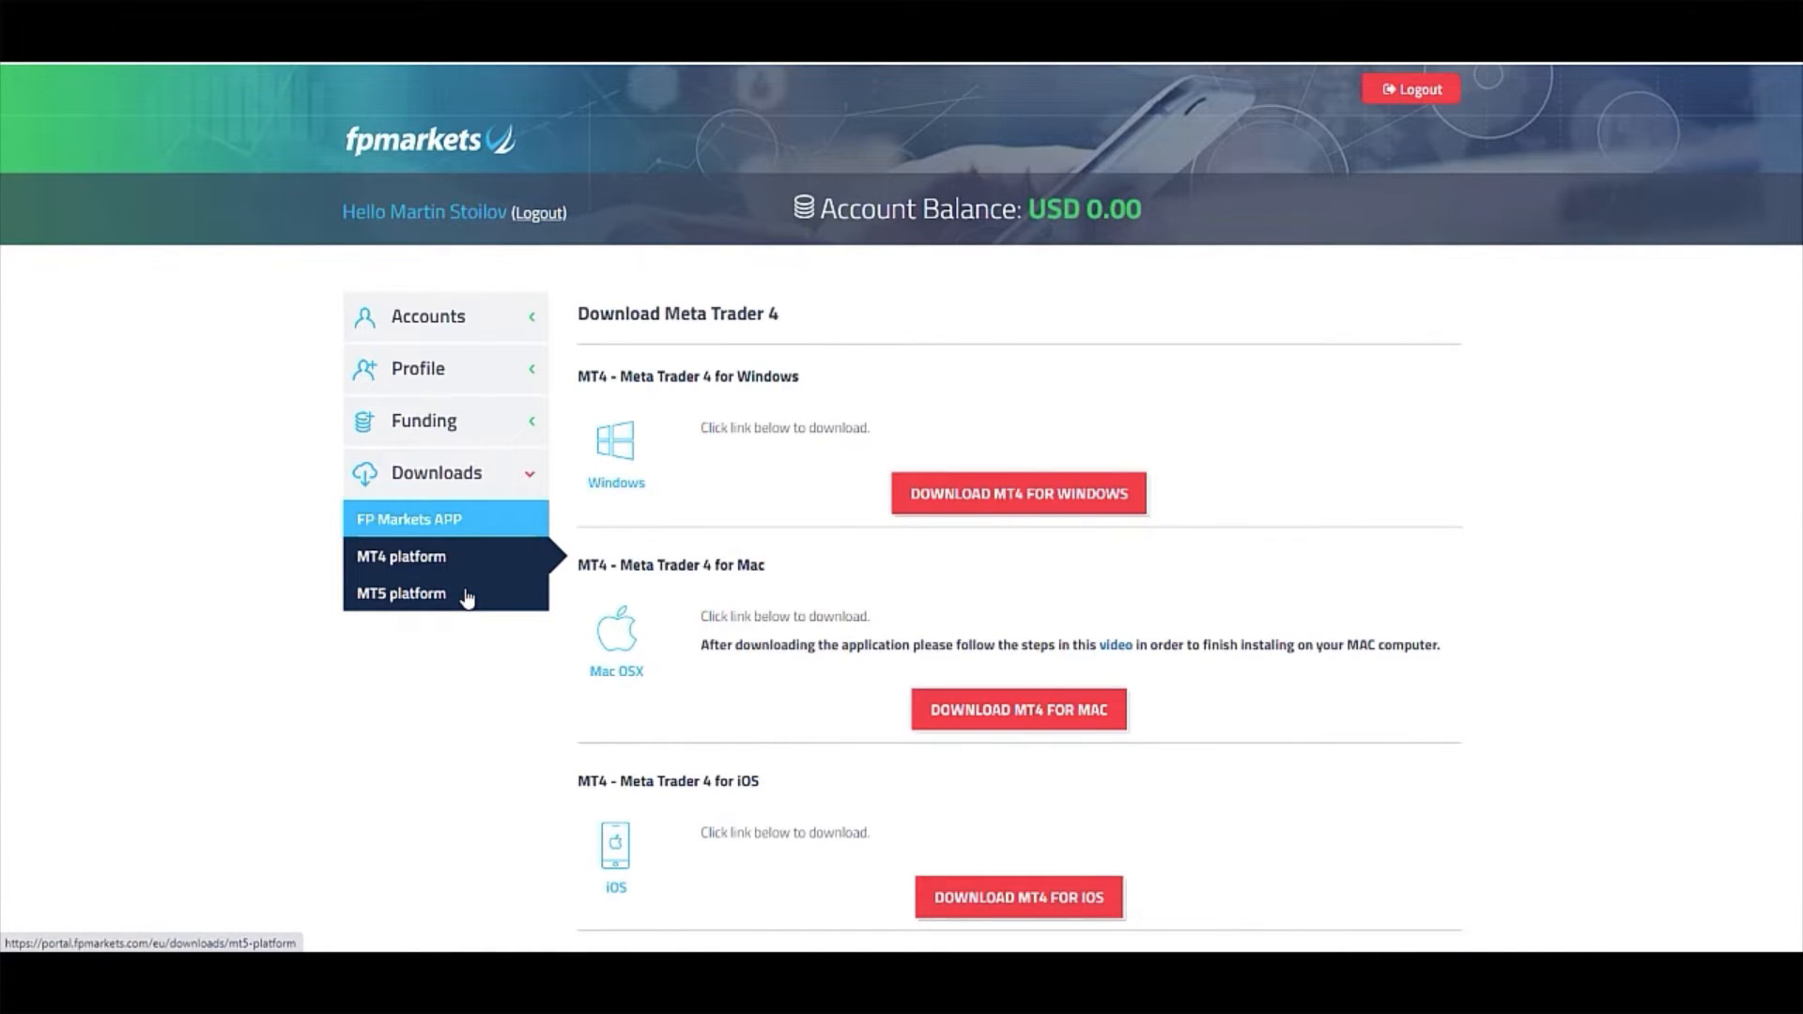
{"action": "left_click", "coordinate": [402, 593]}
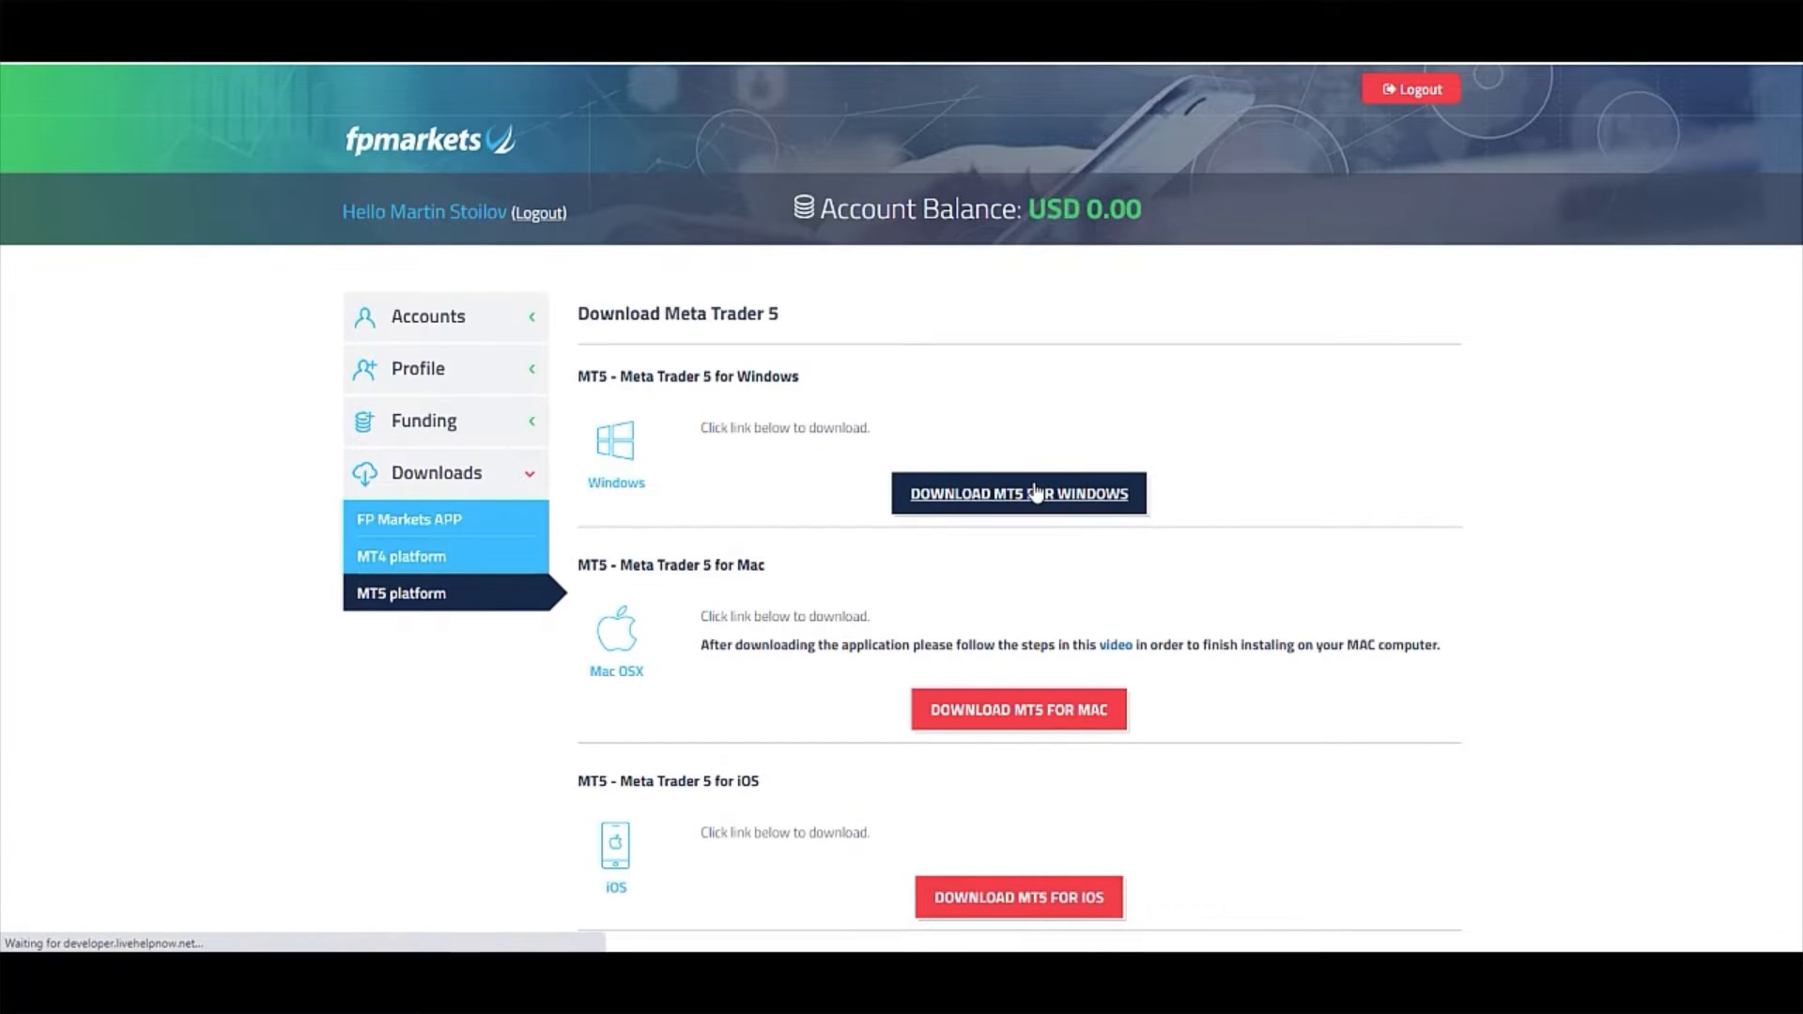
{"action": "left_click", "coordinate": [1016, 494]}
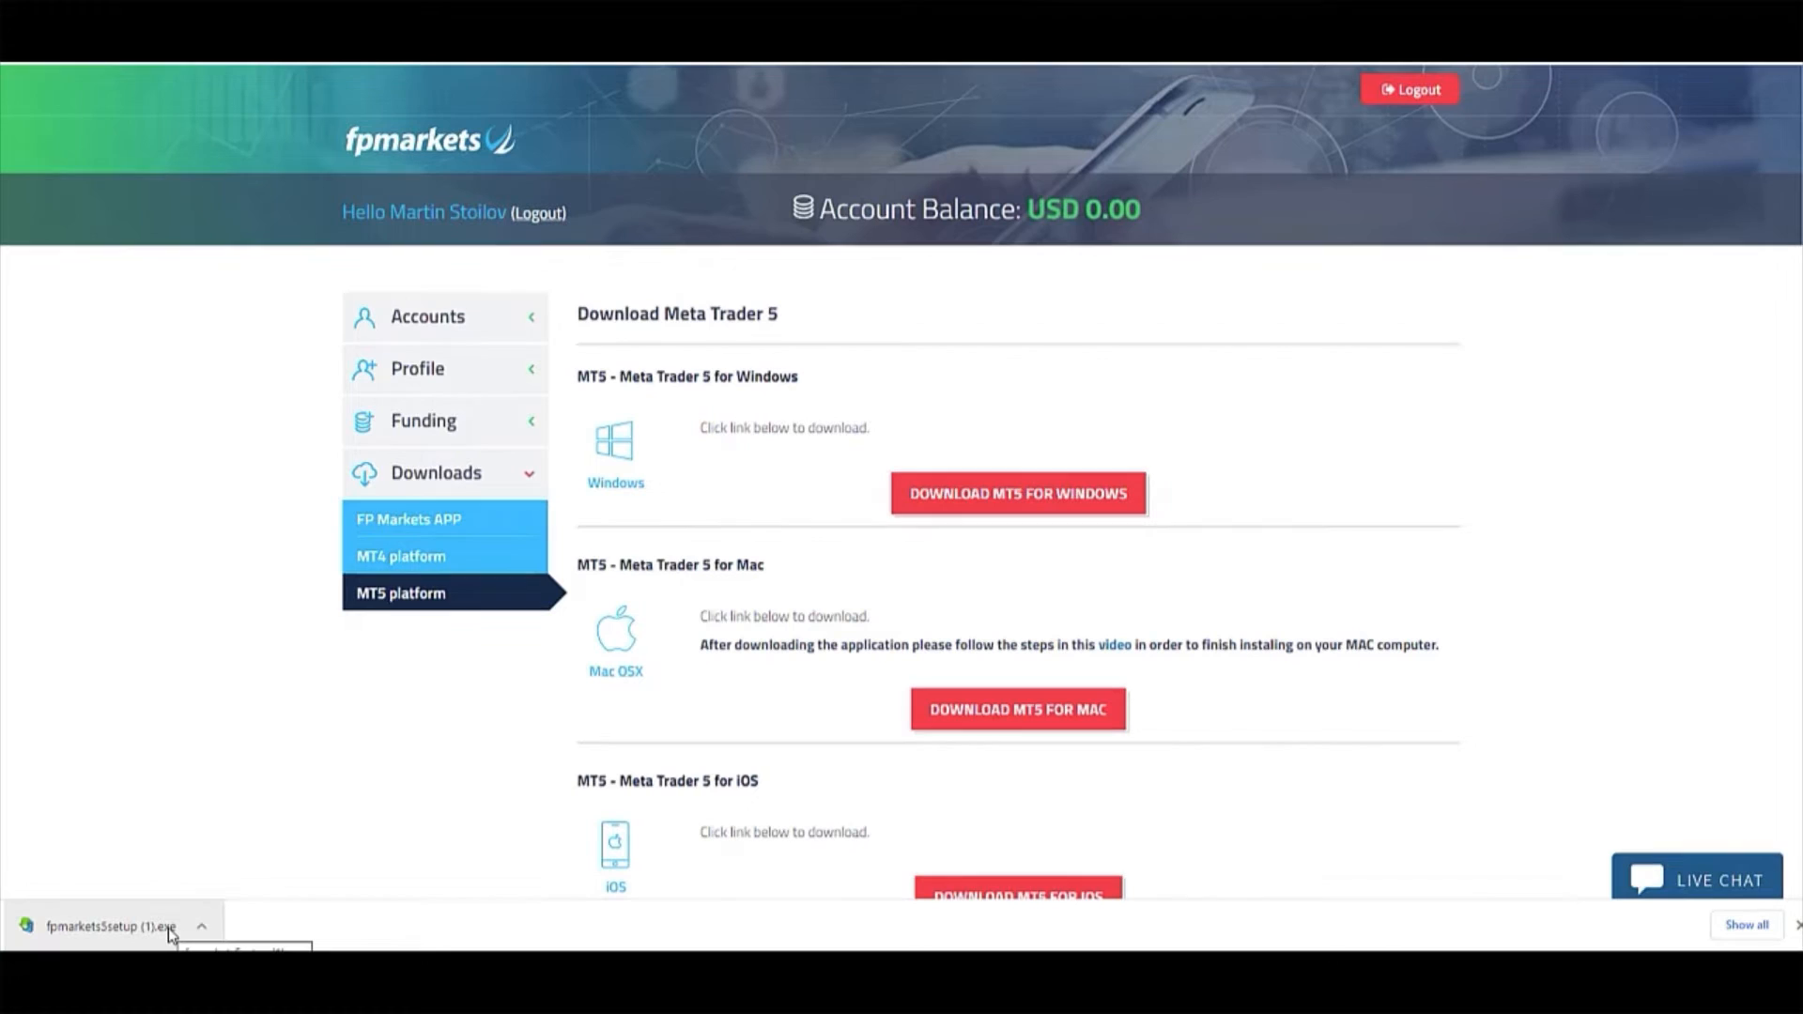
{"action": "left_click", "coordinate": [109, 926]}
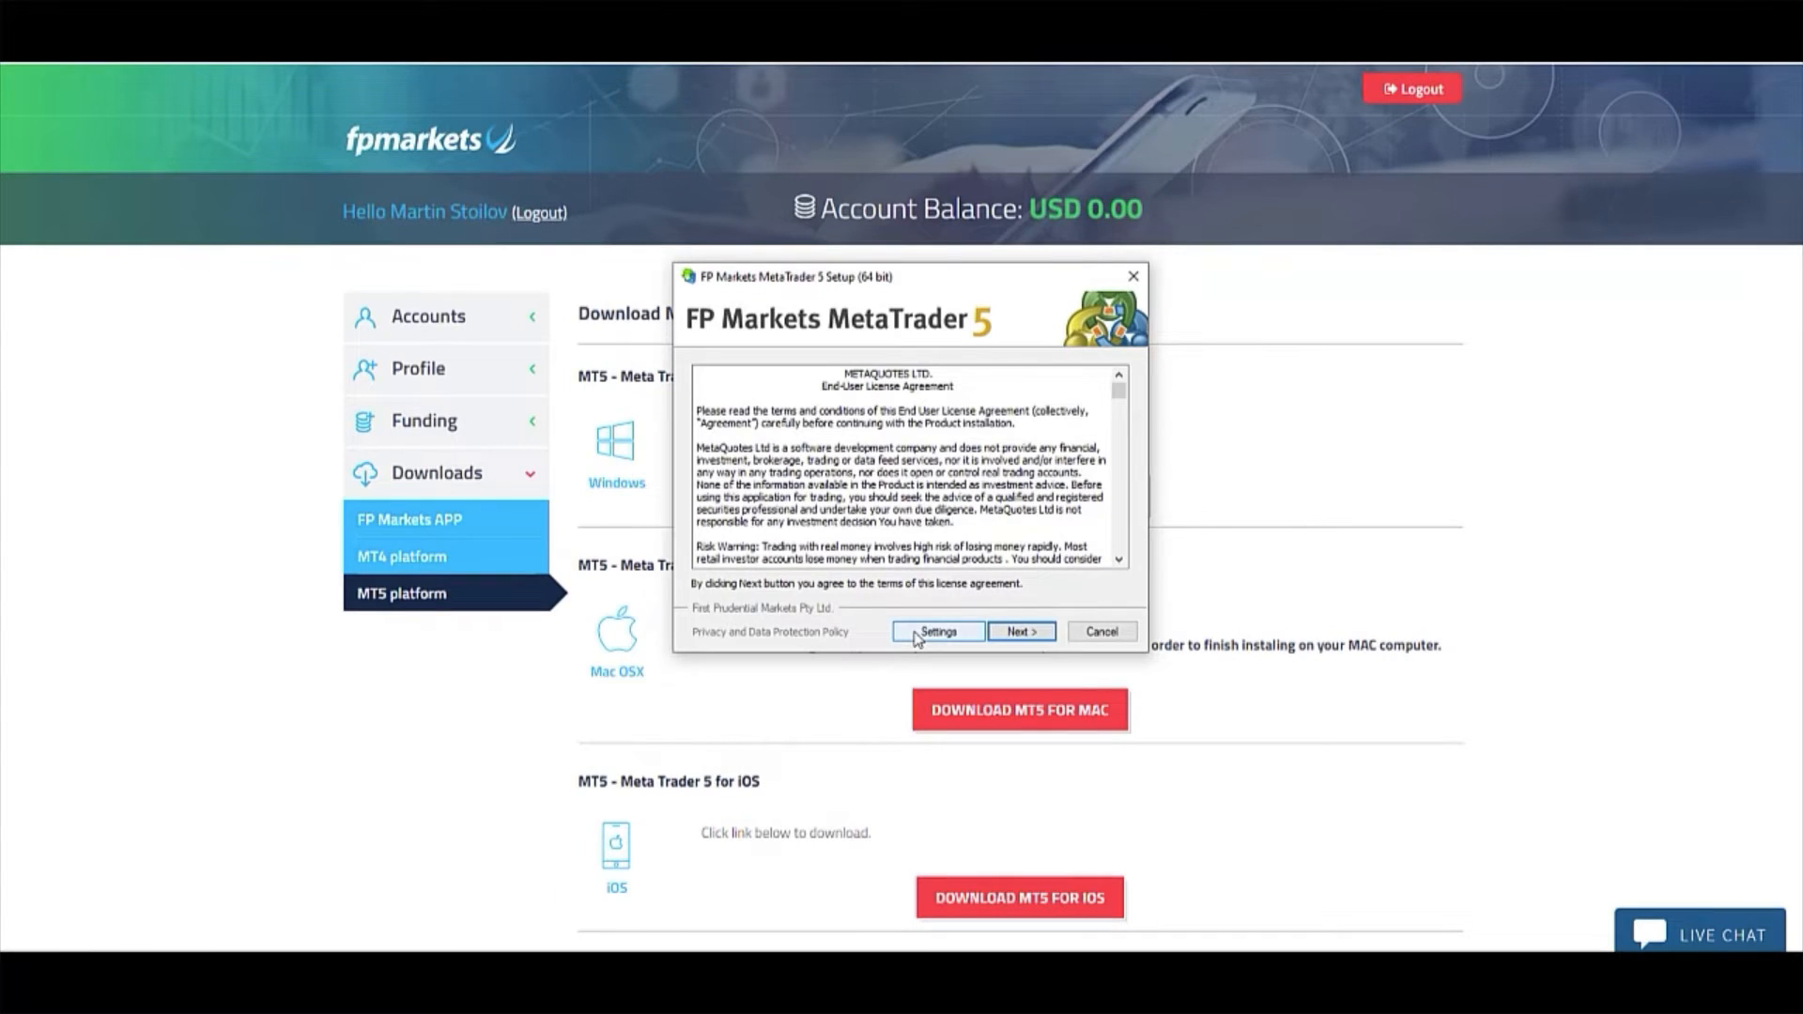
Step: Accept the license, keep the default folder, untick 'Open MQL5.community website', and begin installing
{"action": "left_click", "coordinate": [1020, 631]}
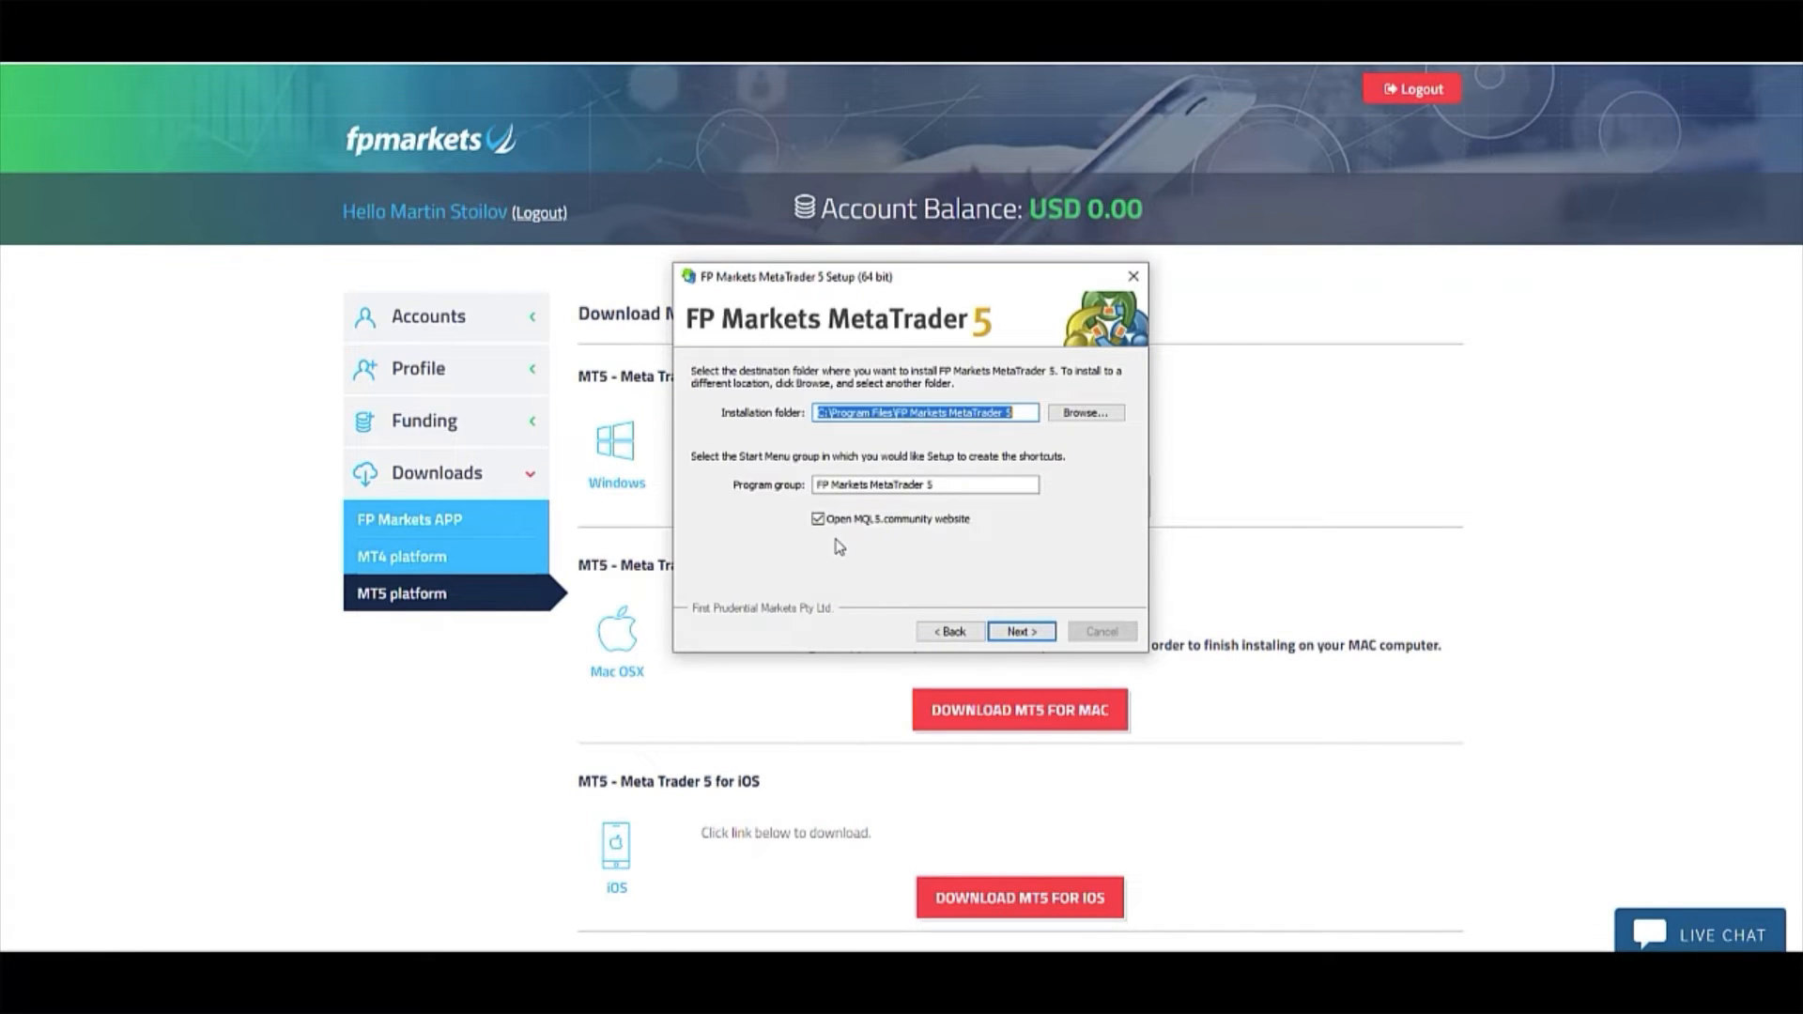
{"action": "left_click", "coordinate": [817, 518]}
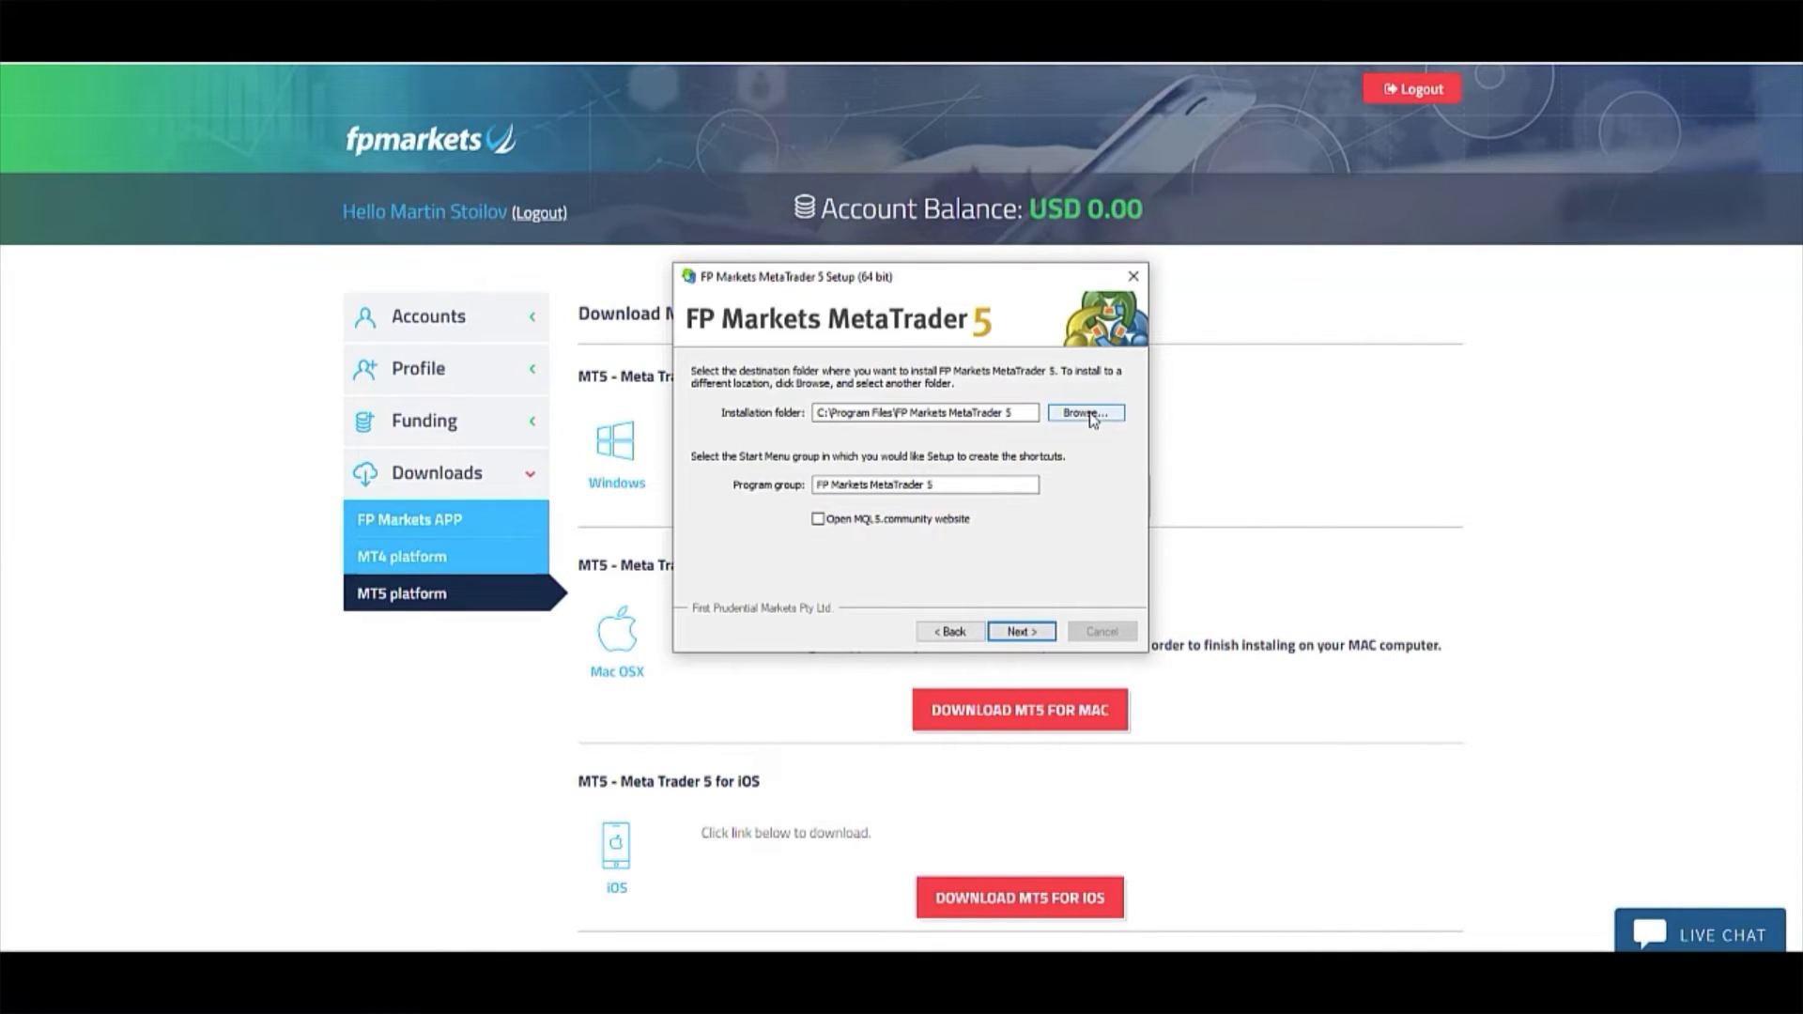
{"action": "mouse_move", "coordinate": [1056, 567]}
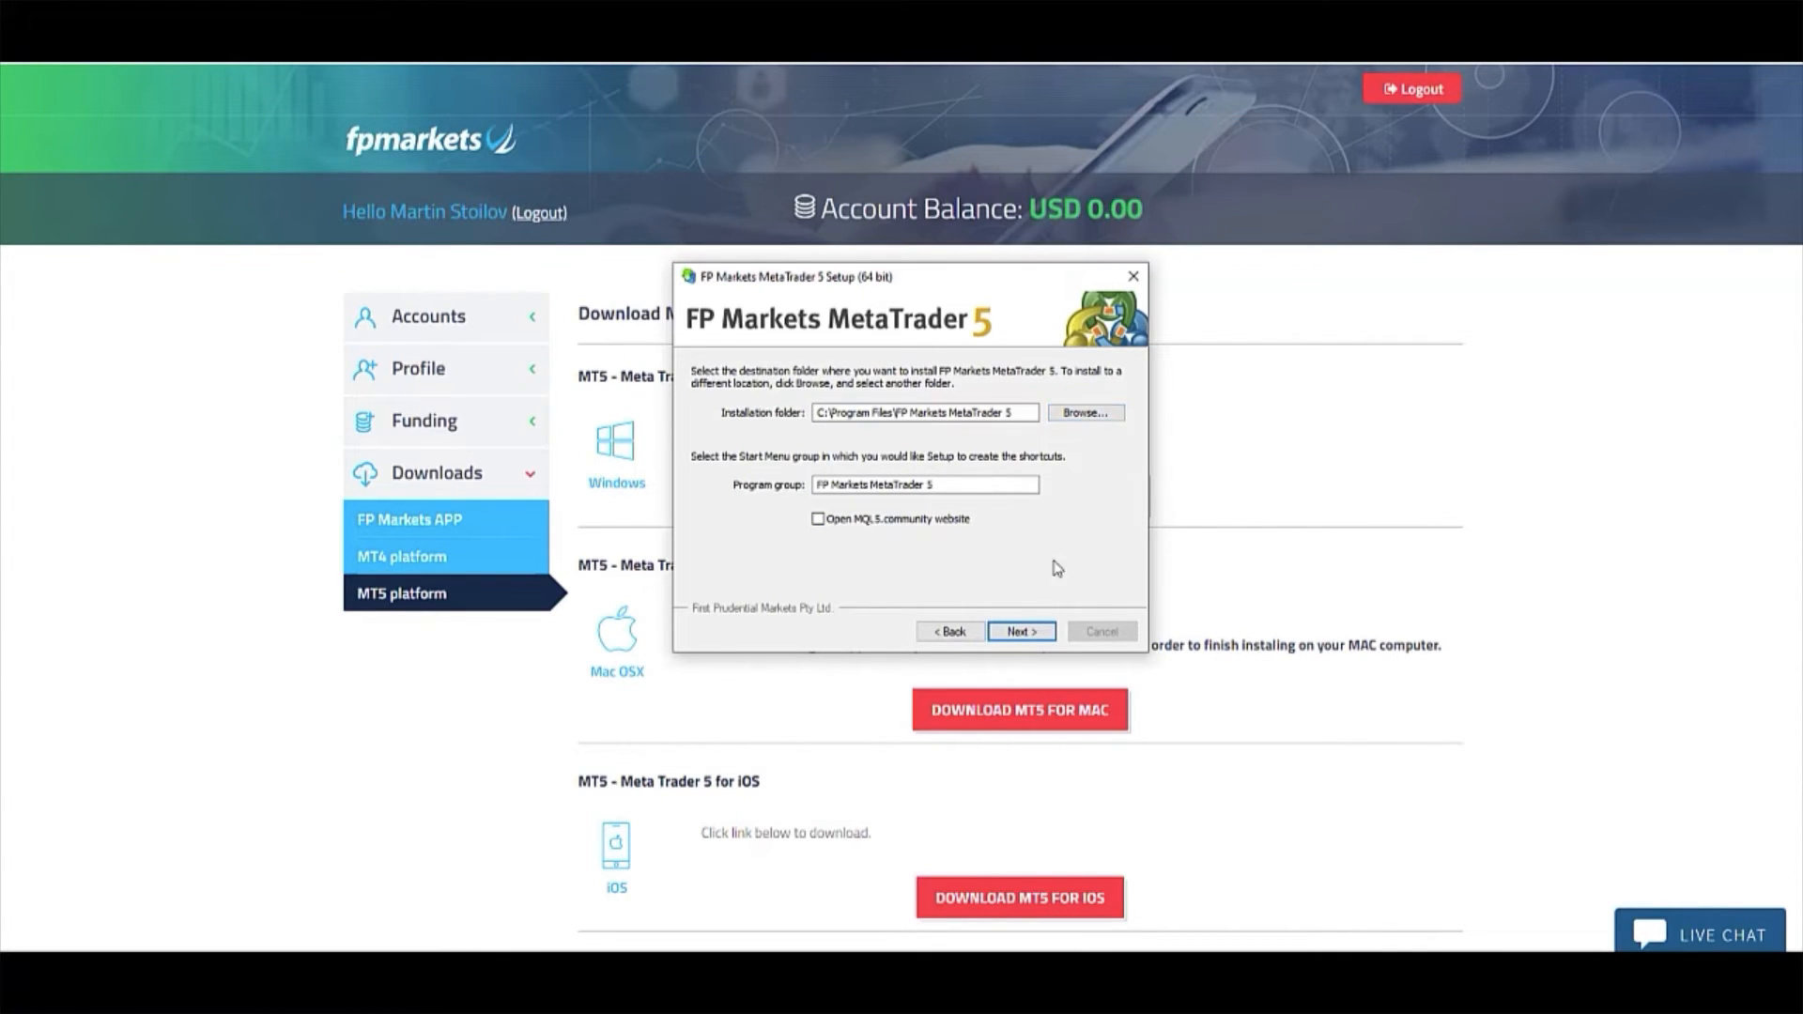
{"action": "left_click", "coordinate": [1020, 631]}
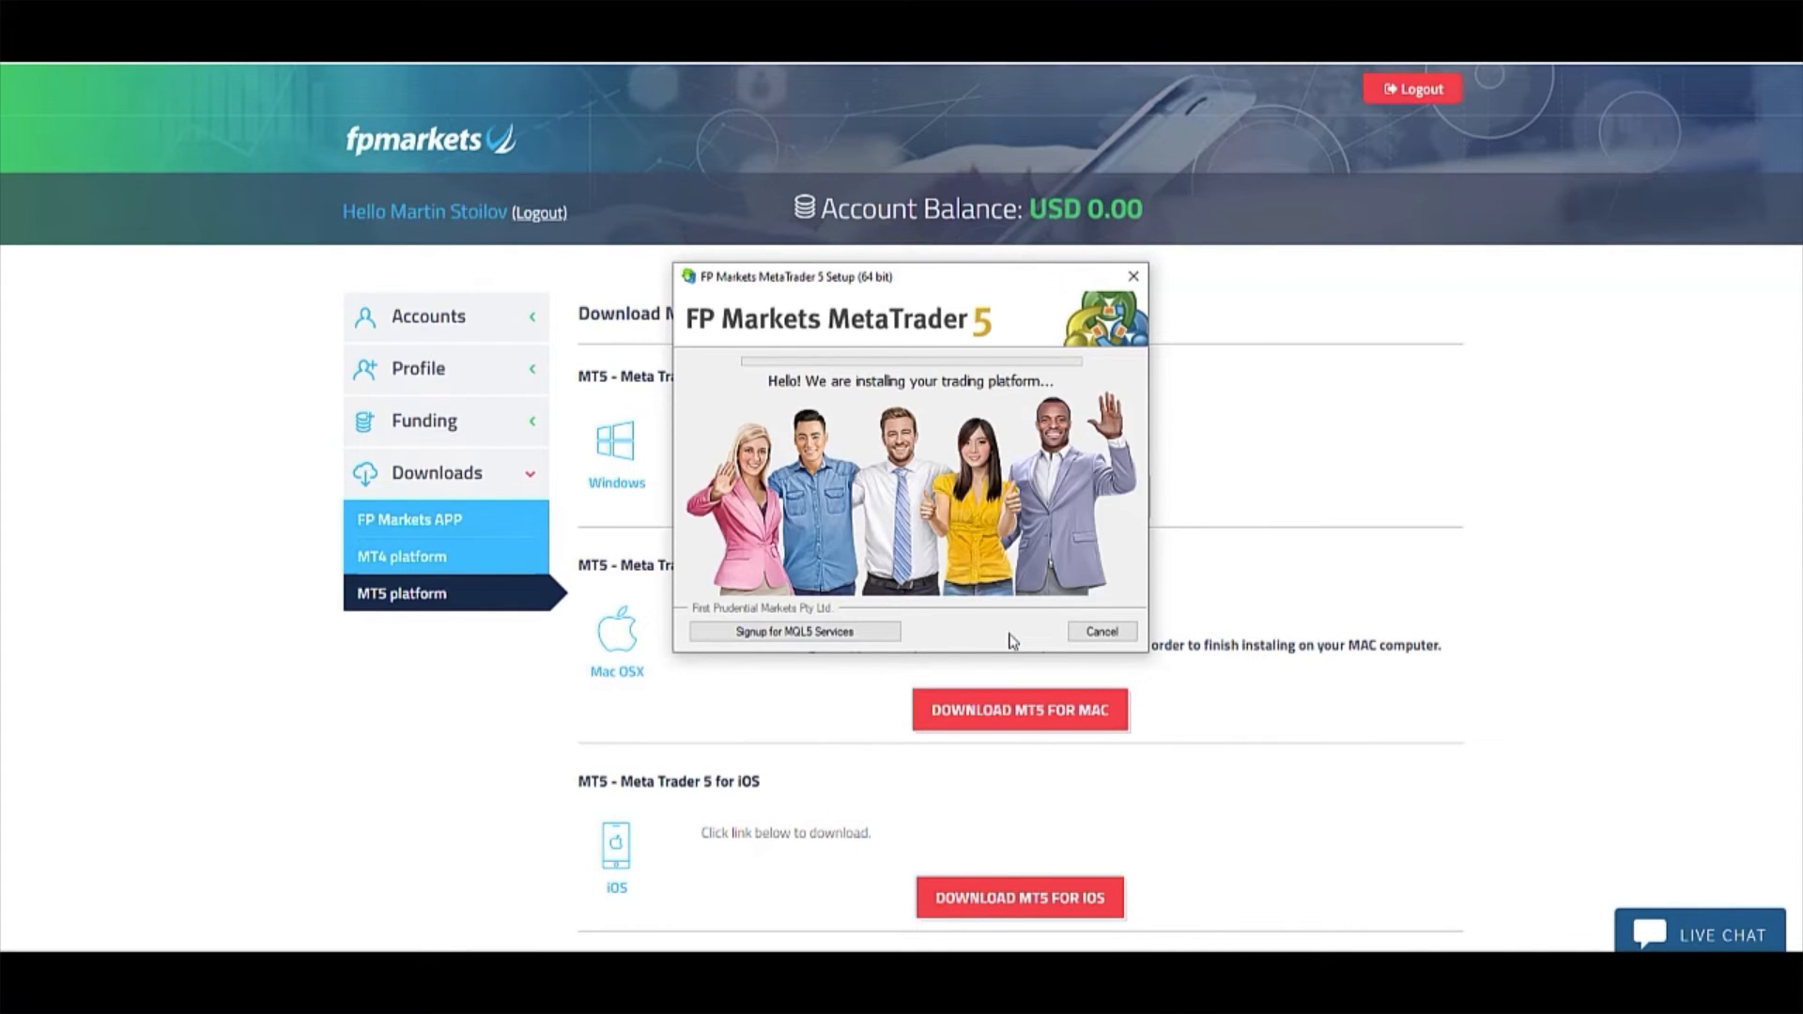